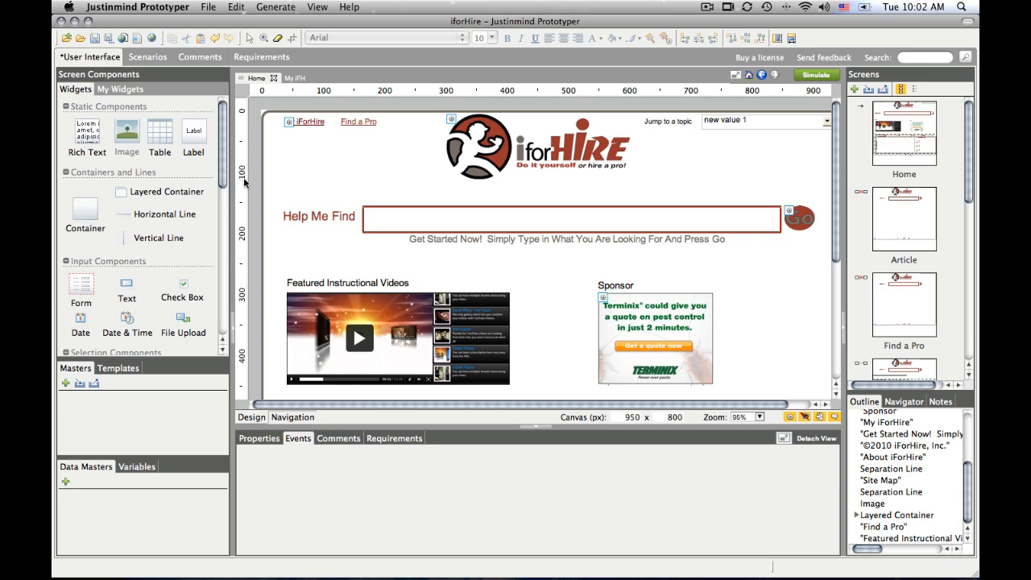
mouse_move(239, 224)
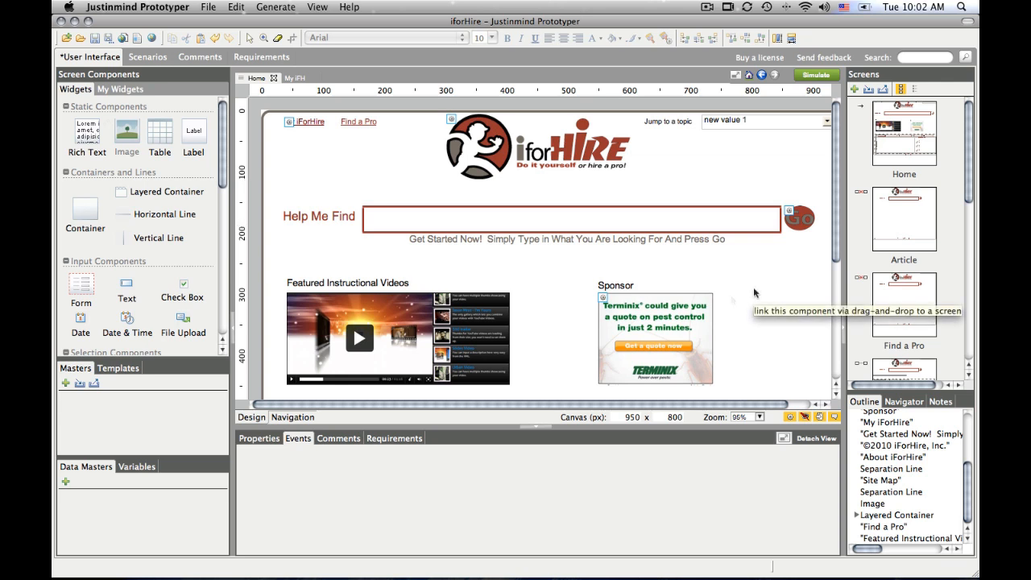
mouse_move(125, 132)
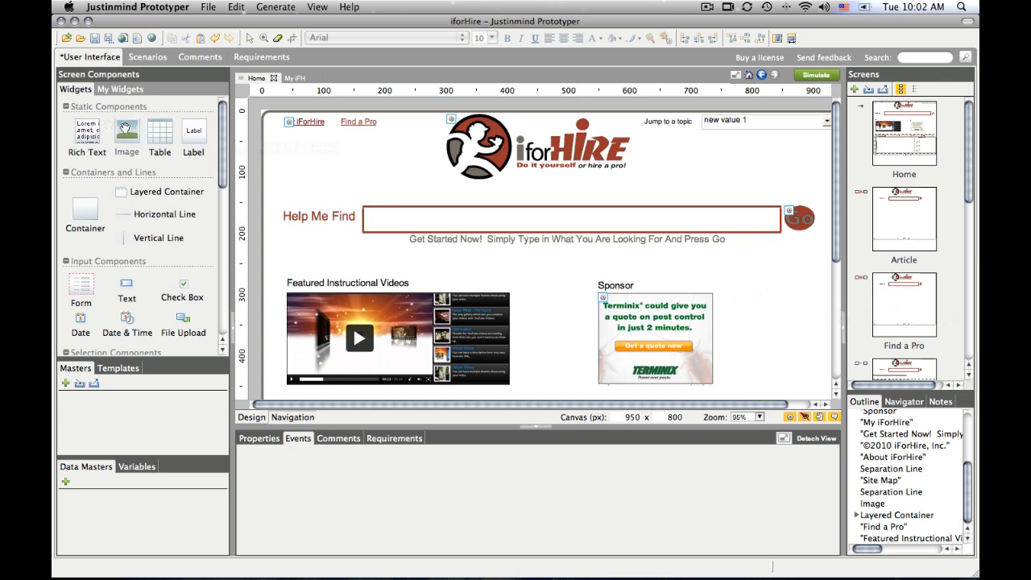
mouse_move(125, 130)
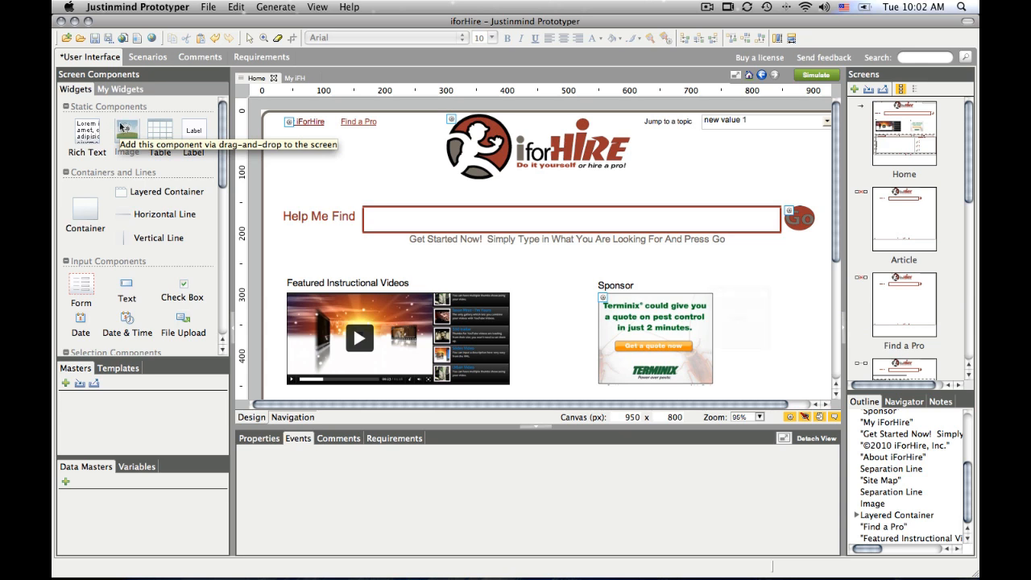
Add an Image widget right of the Sponsor box showing iPhone_App.png
drag(126, 129, 761, 309)
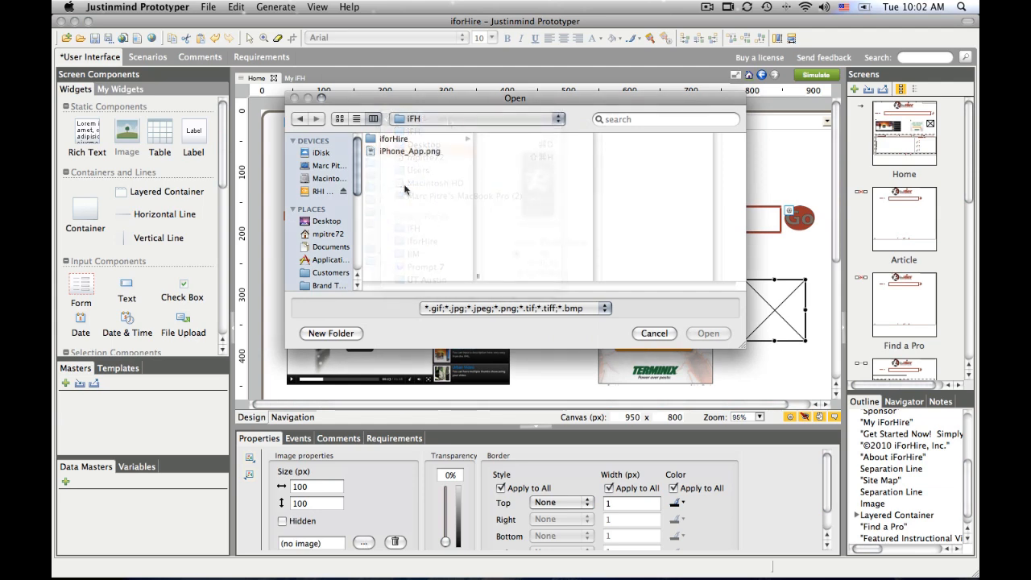
click(654, 332)
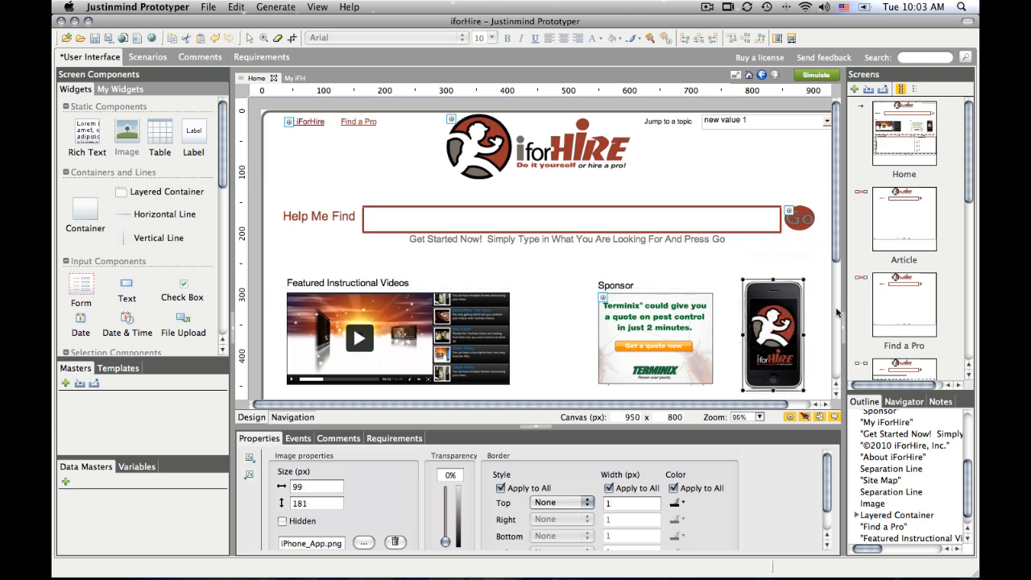
Give the iPhone image an on-click Link to interaction targeting the My IFH screen
click(298, 438)
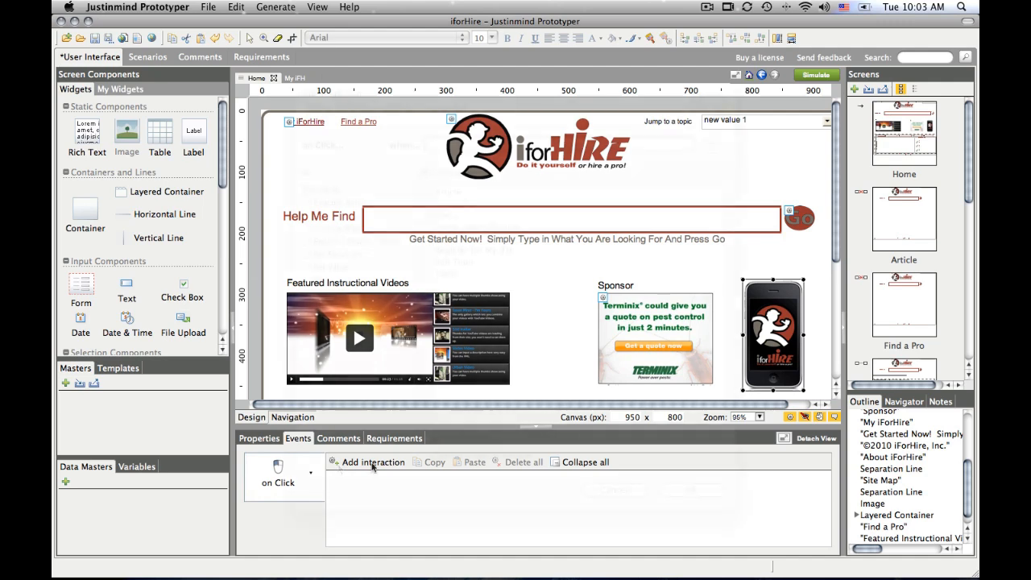
click(374, 461)
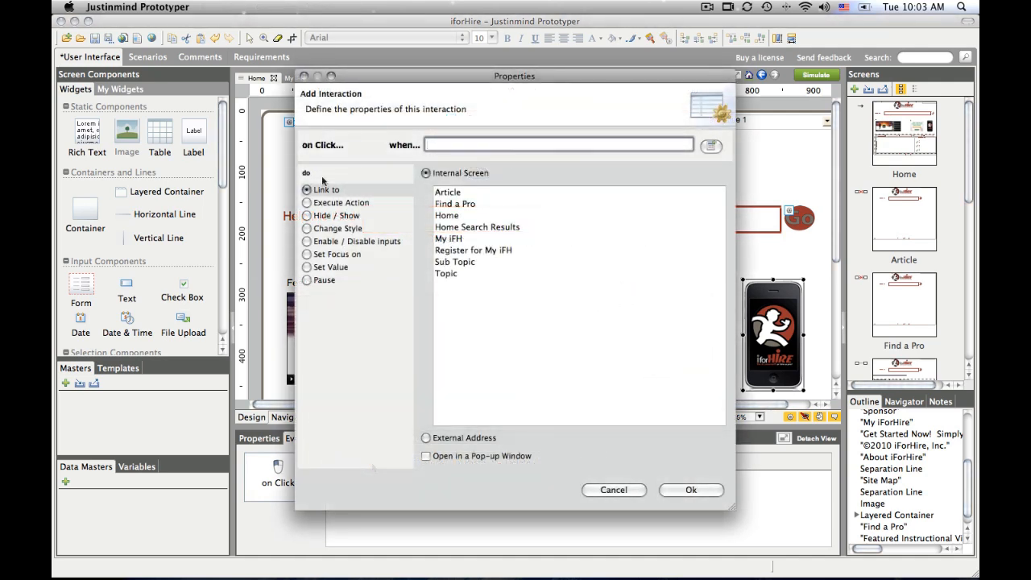
click(448, 238)
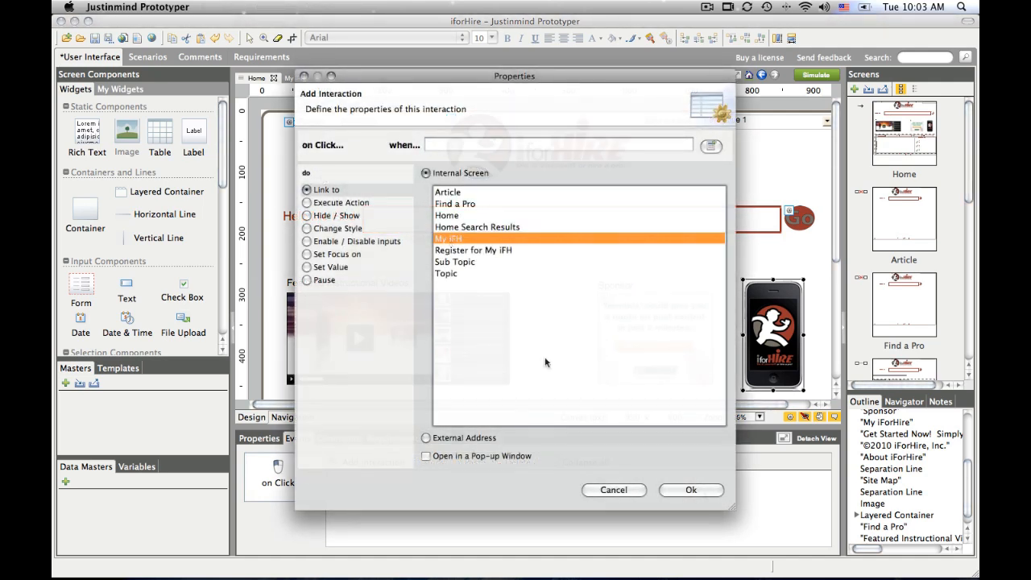
click(690, 490)
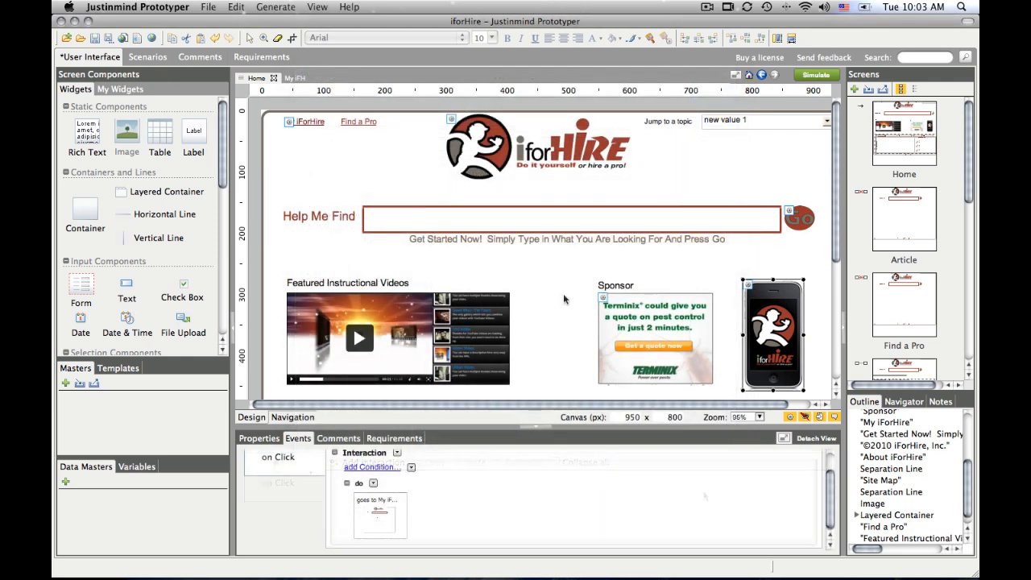
mouse_move(359, 263)
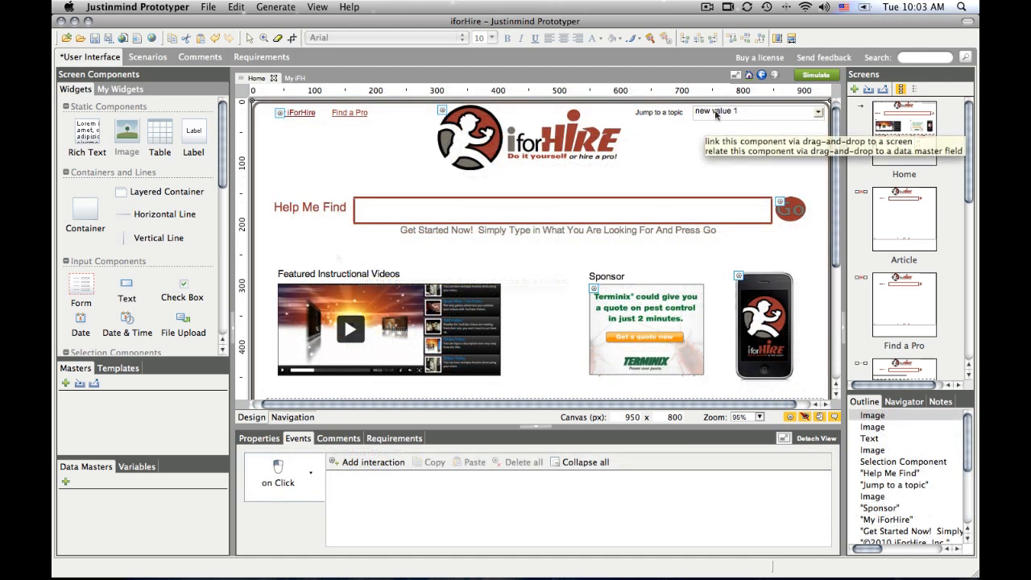
mouse_move(796, 265)
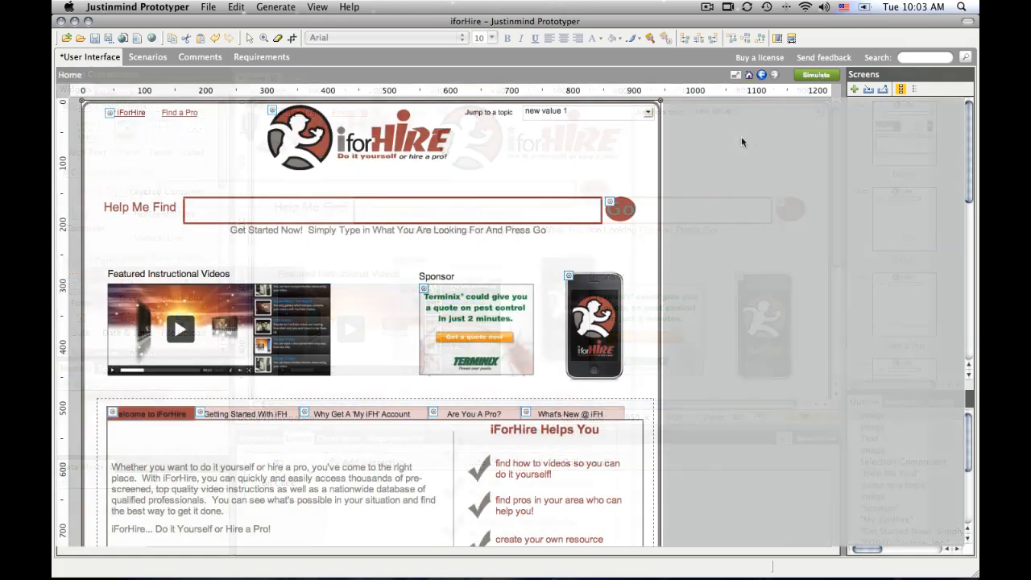
Launch the simulation and view the Home screen with the iPhone image live
click(815, 75)
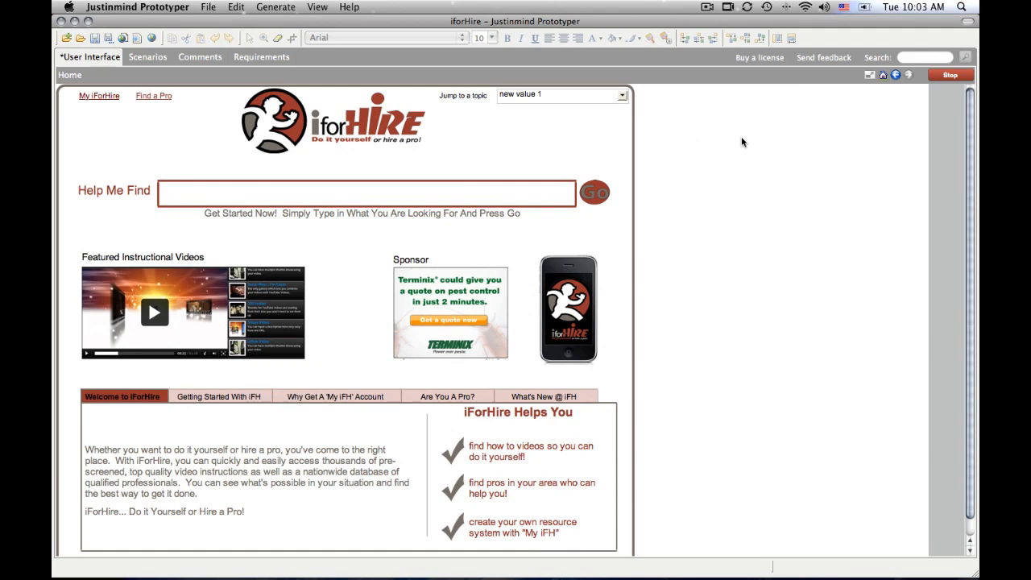
mouse_move(581, 285)
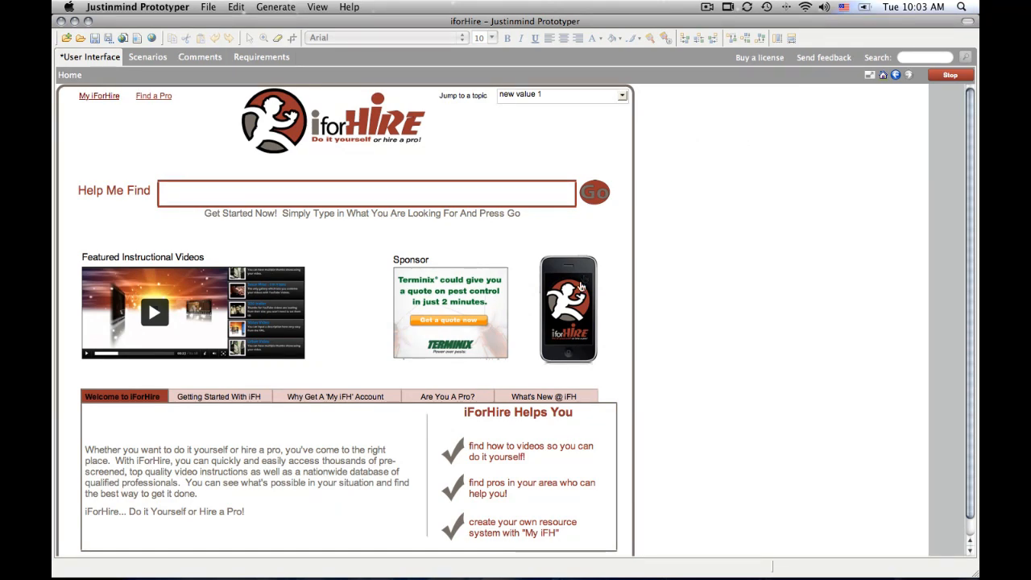
click(100, 95)
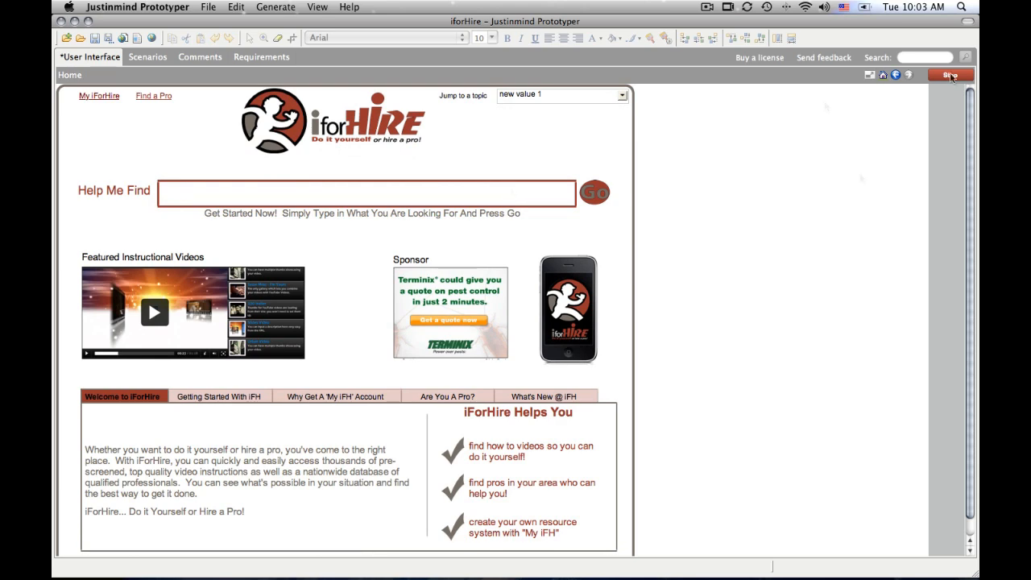
Stop simulating, export to HTML, and search 'Lawnmower' in the Chrome prototype
click(951, 76)
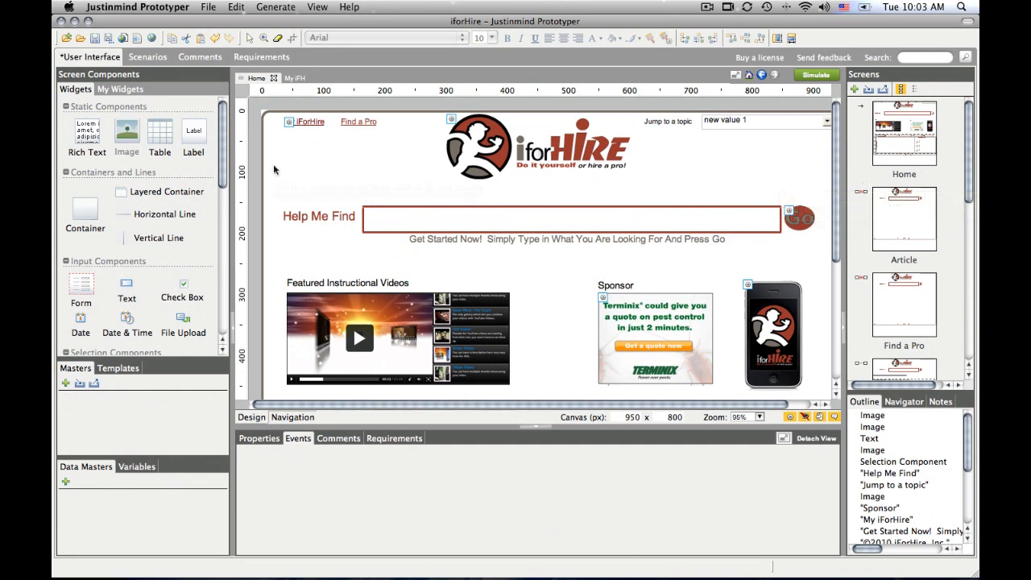
mouse_move(275, 171)
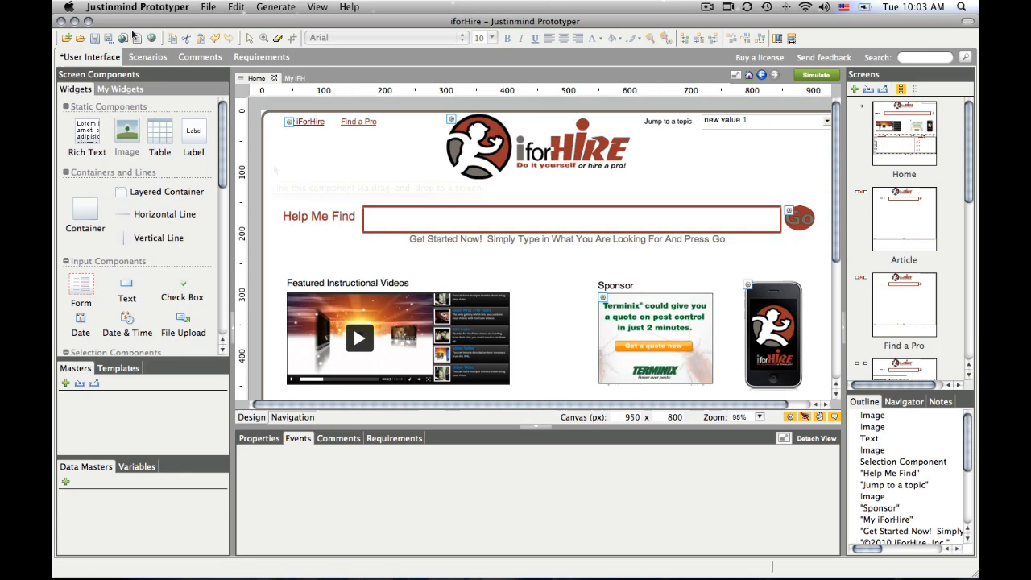
mouse_move(126, 38)
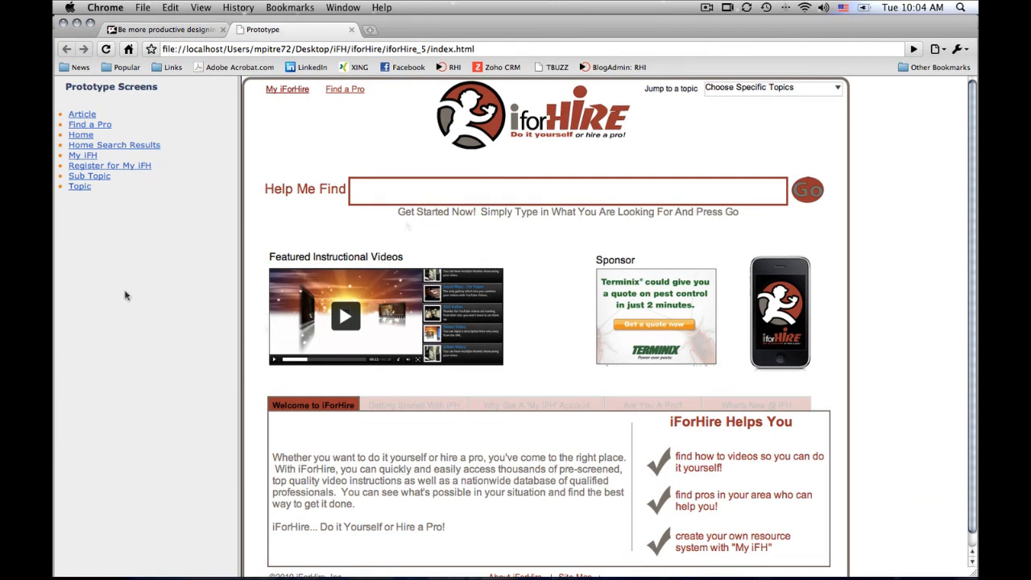
mouse_move(287, 296)
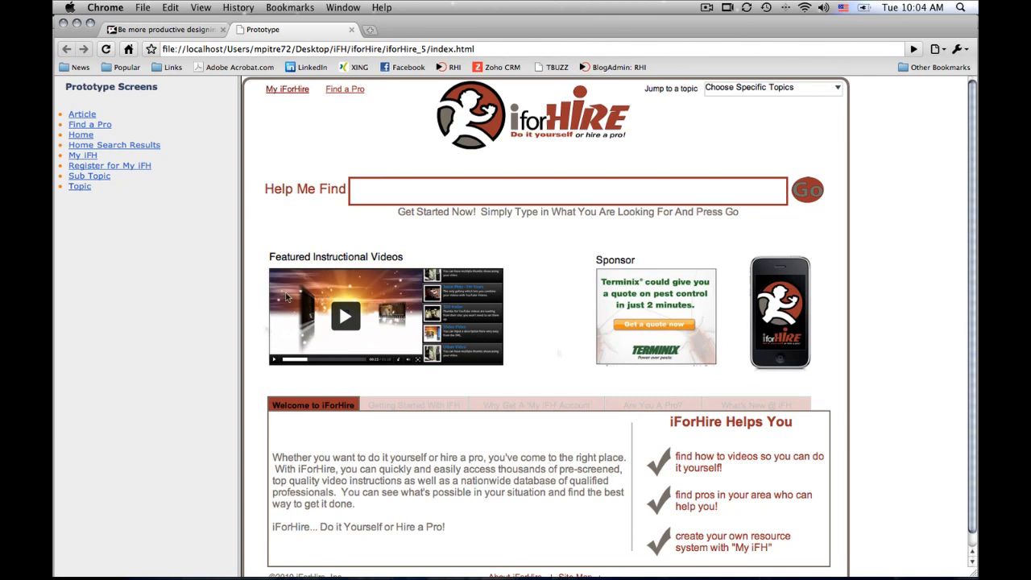
mouse_move(560, 353)
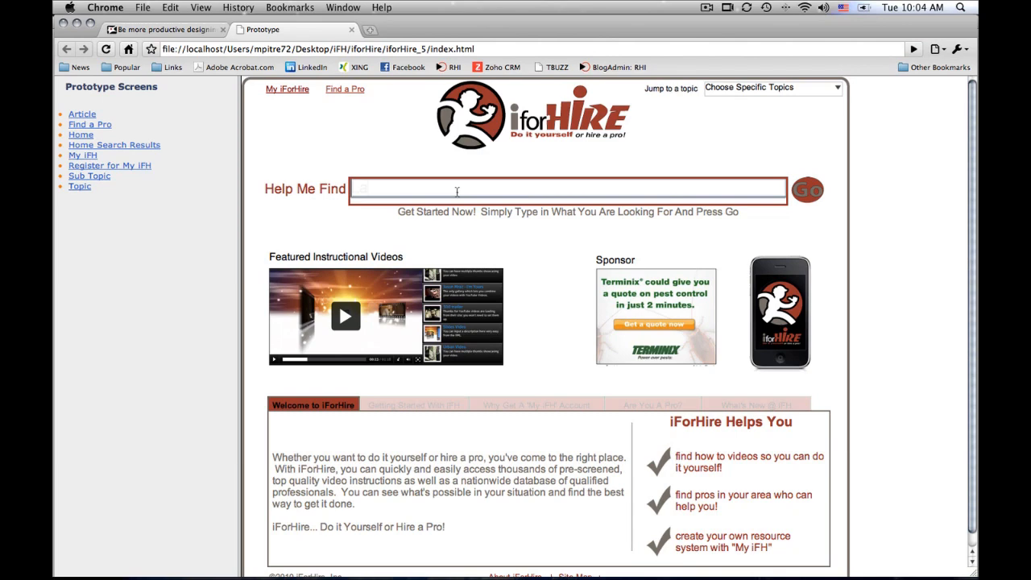
text(Lawnmower)
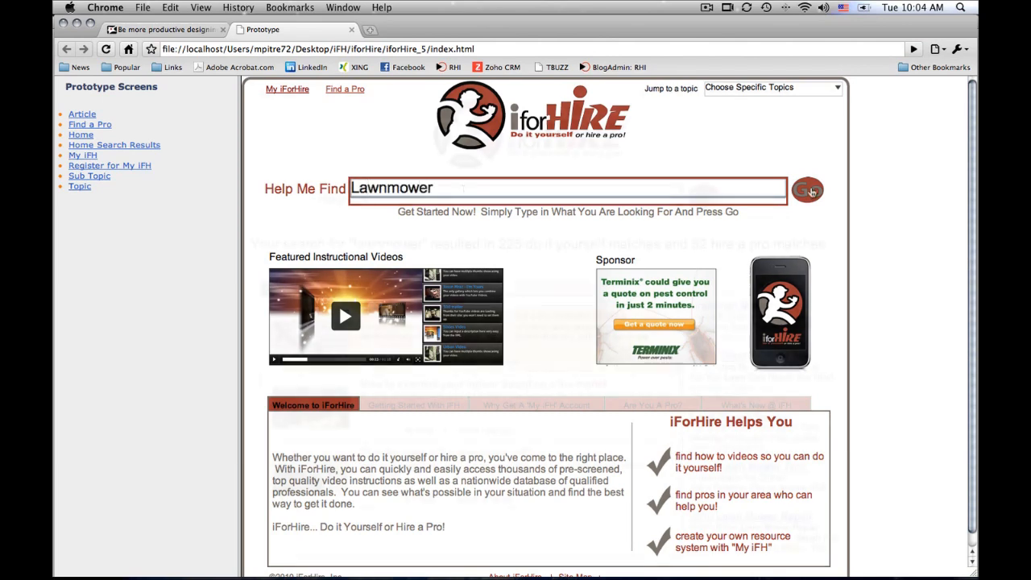
click(809, 190)
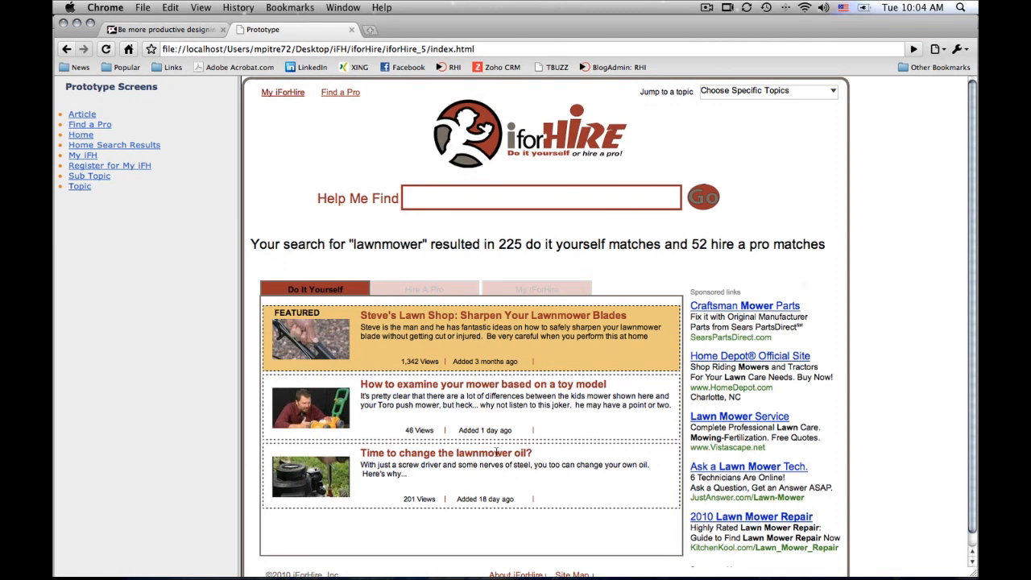
mouse_move(876, 246)
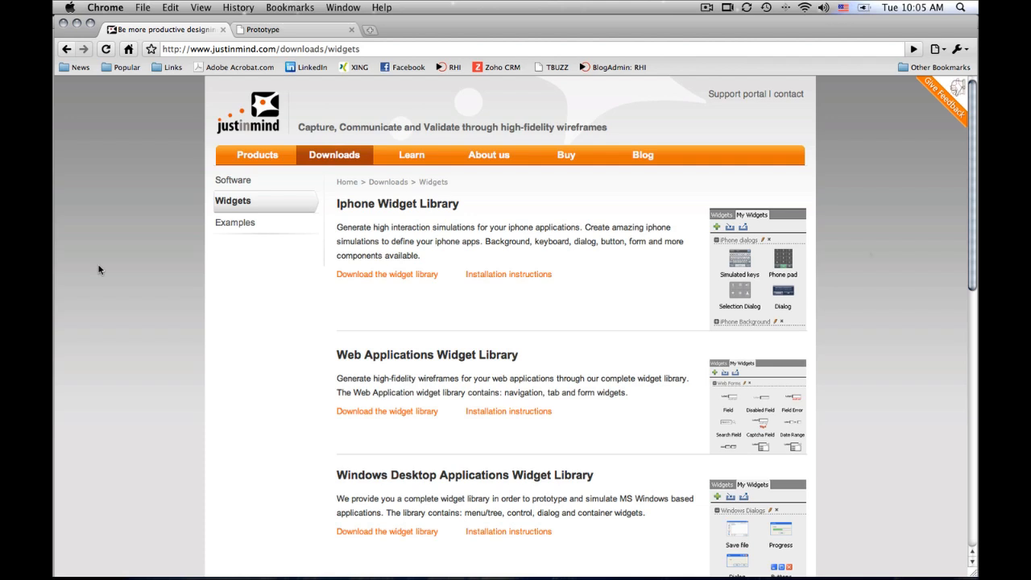
mouse_move(480, 213)
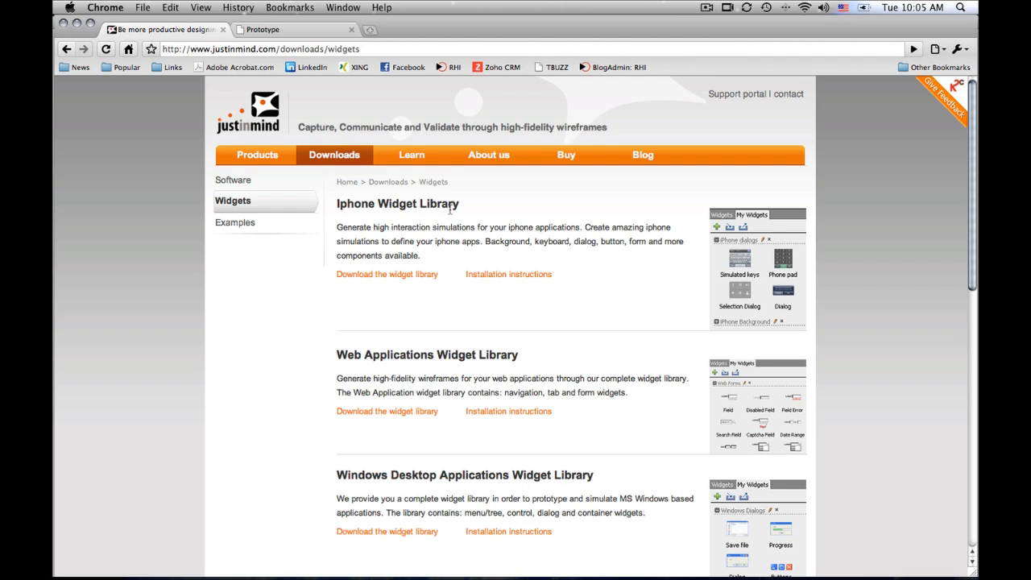
mouse_move(501, 342)
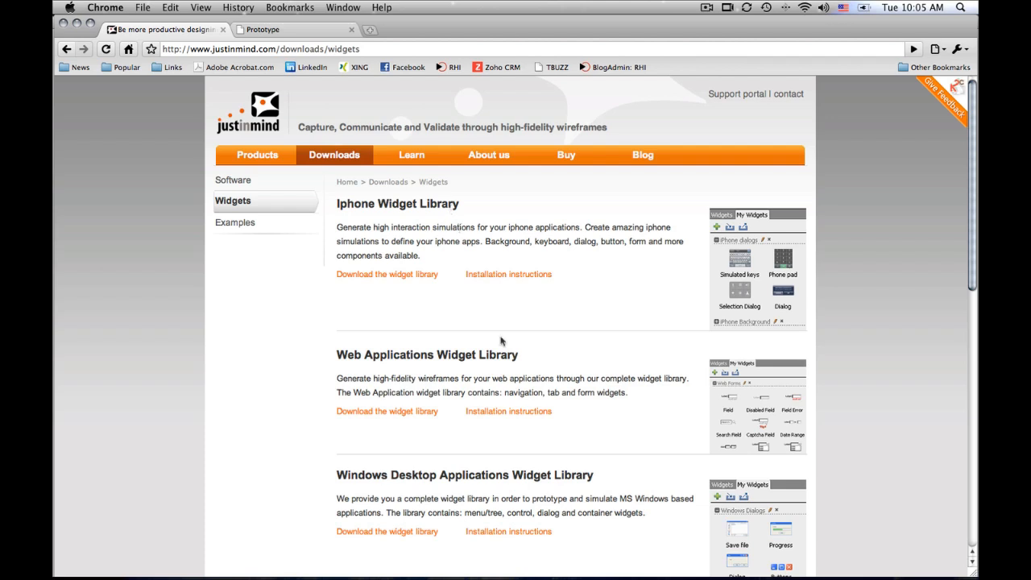
mouse_move(788, 296)
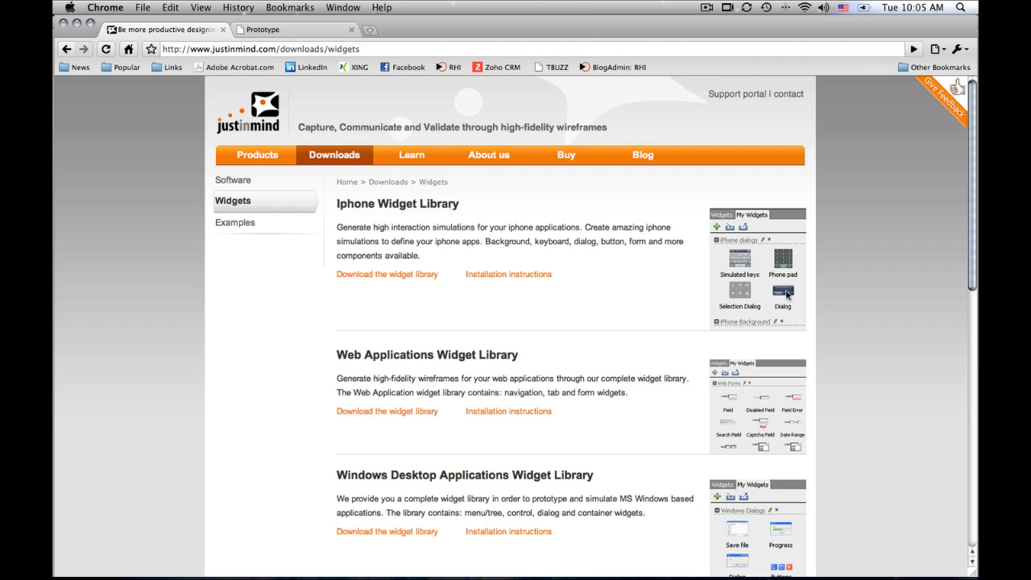